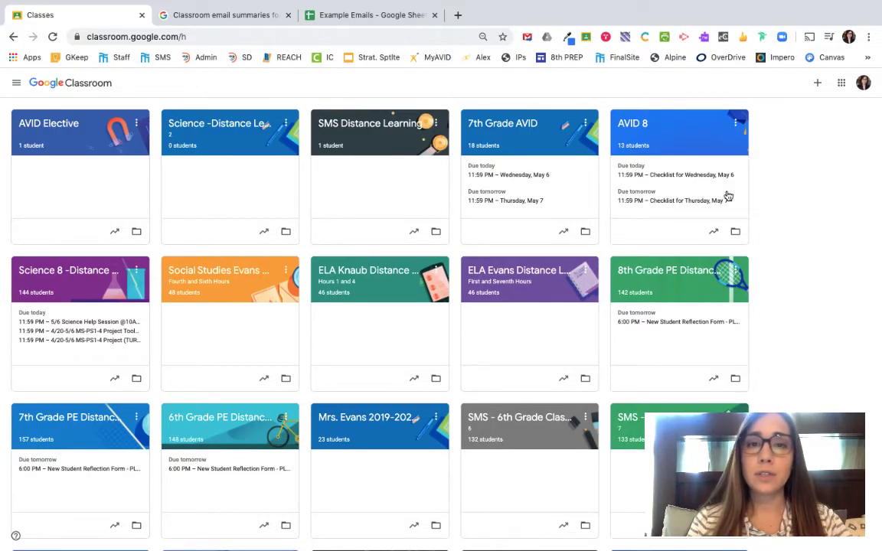
- Enter the SMS Distance Learning class and display its class code enlarged
{"action": "left_click", "coordinate": [366, 122]}
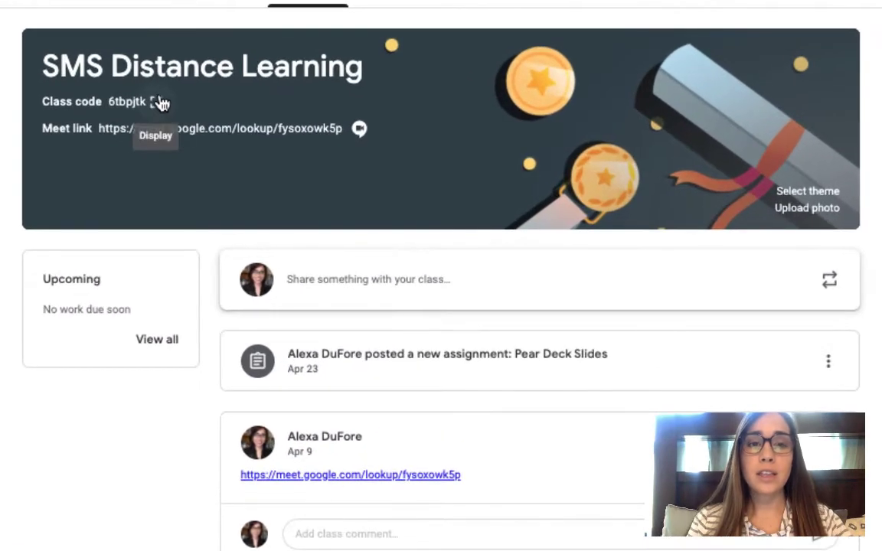
{"action": "left_click", "coordinate": [159, 101]}
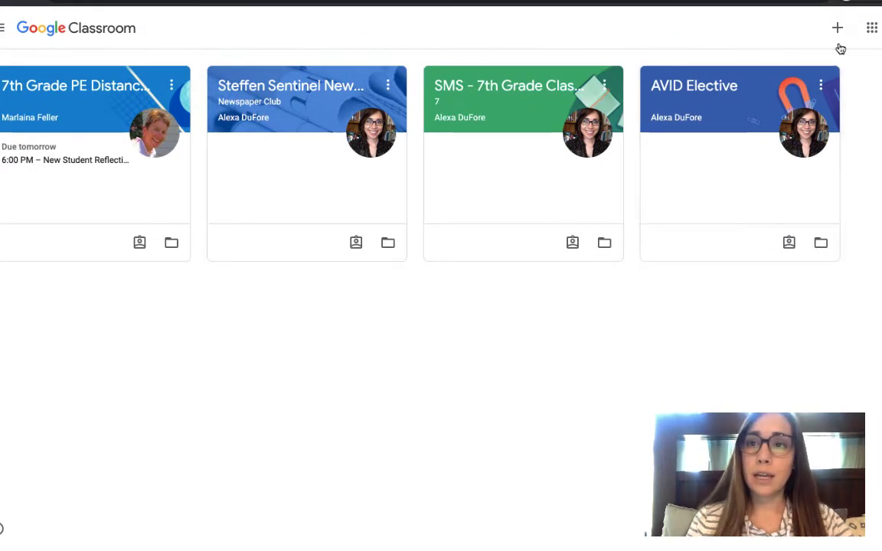
{"action": "left_click", "coordinate": [836, 27]}
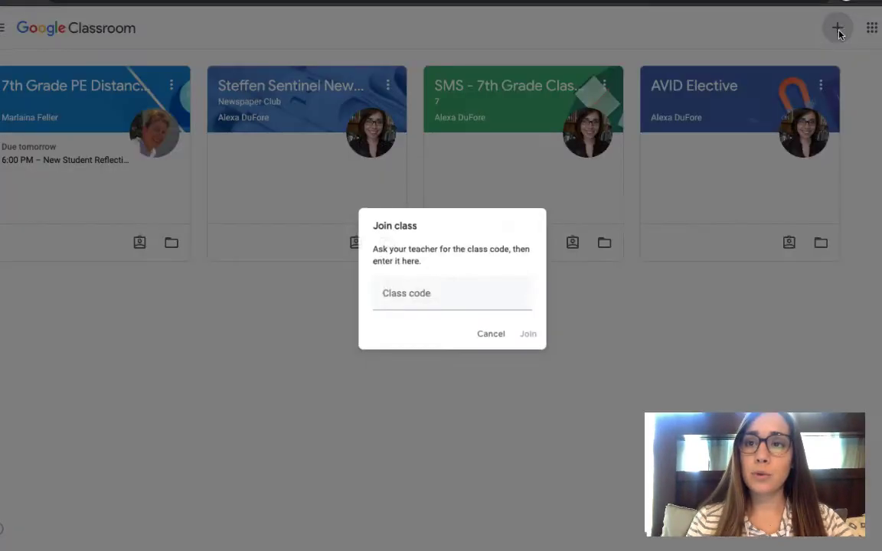
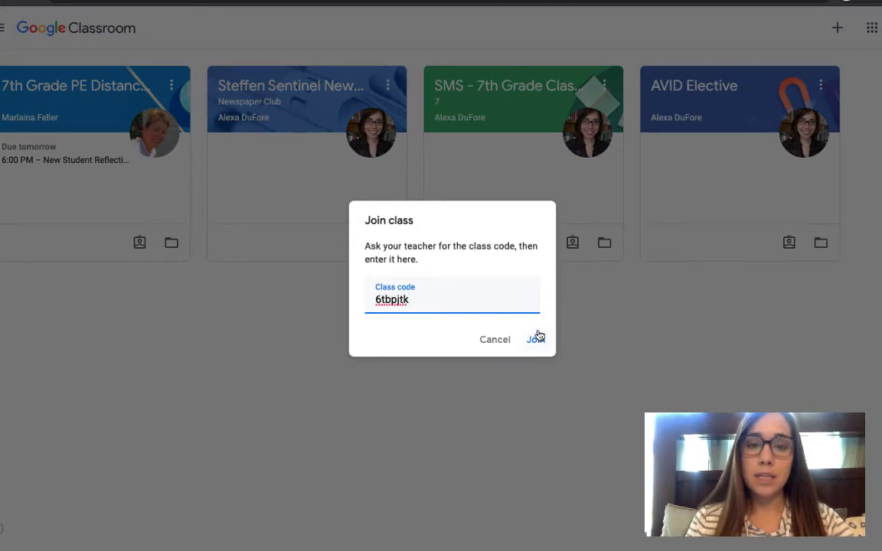
{"action": "left_click", "coordinate": [533, 340]}
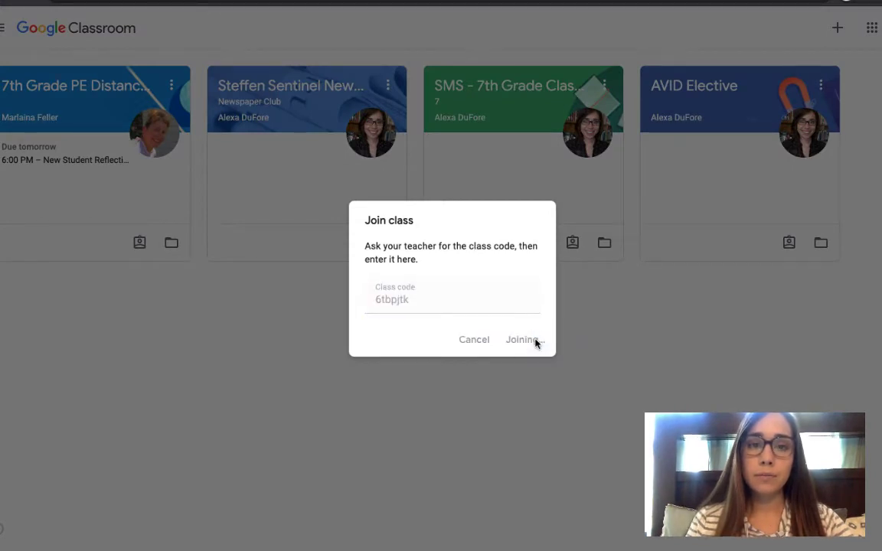
{"action": "left_click", "coordinate": [522, 340]}
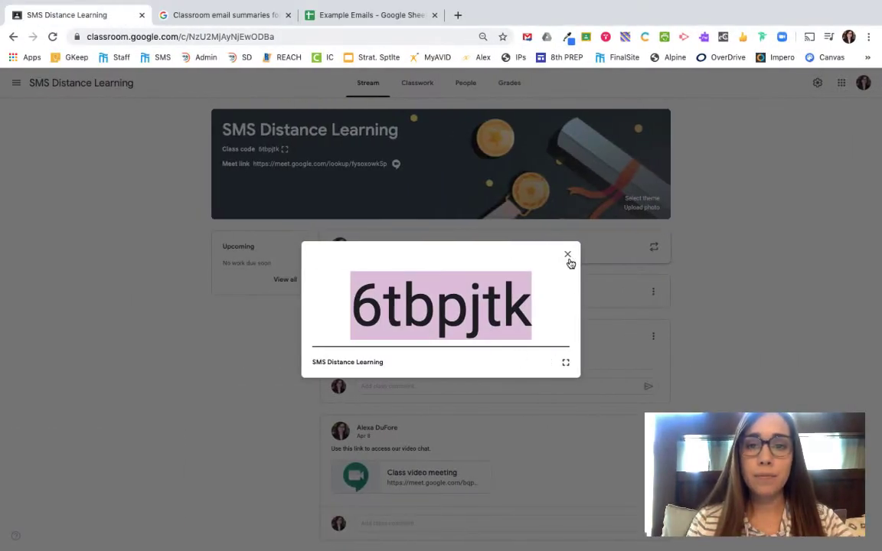
- Close the code display and reveal the class code's Display/Copy/Reset/Disable options in Settings
{"action": "left_click", "coordinate": [567, 254]}
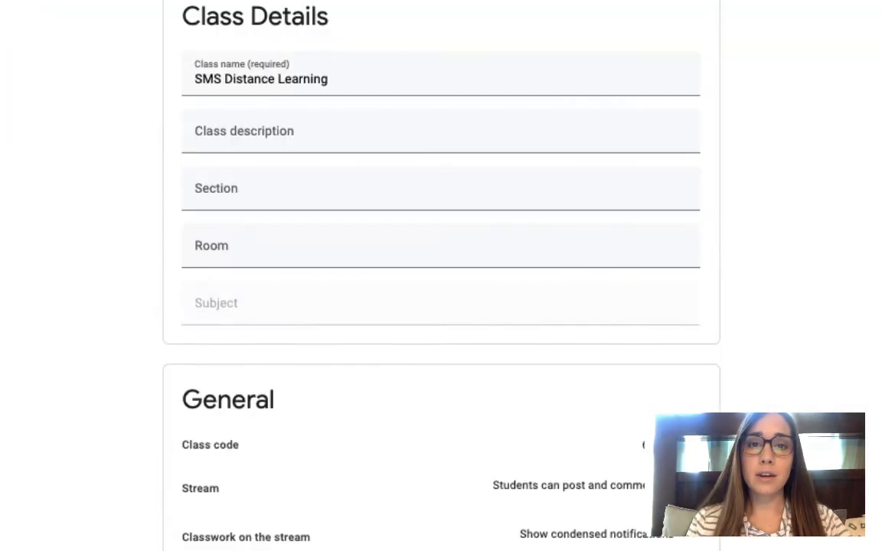
{"action": "scroll", "scroll_direction": "down", "scroll_amount": 3}
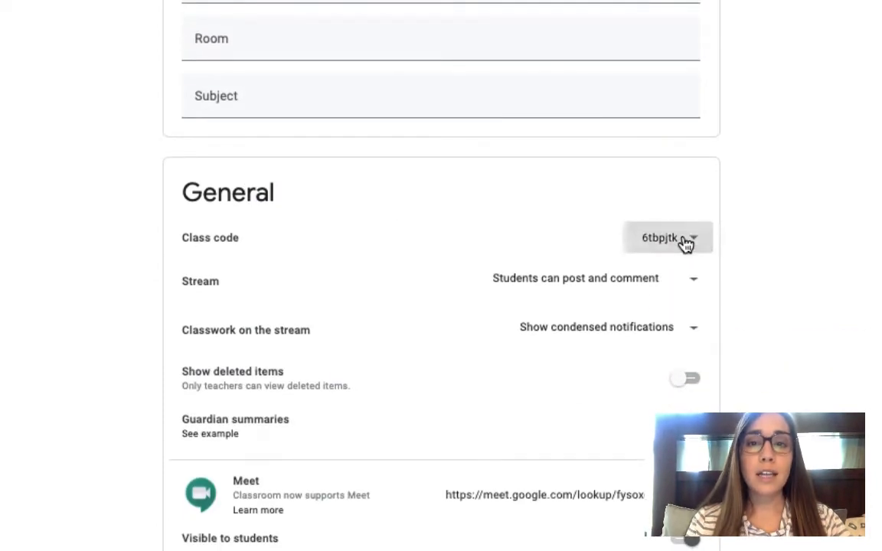
{"action": "left_click", "coordinate": [700, 237]}
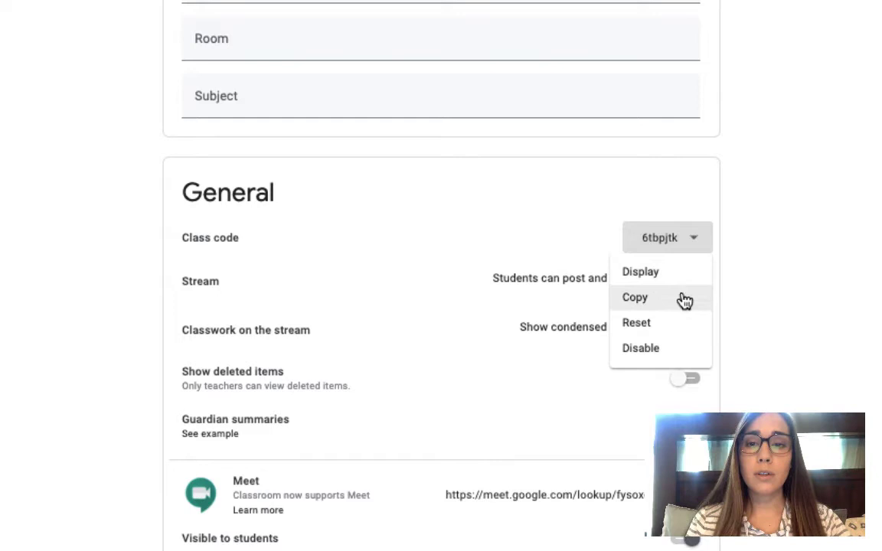
{"action": "mouse_move", "coordinate": [681, 329]}
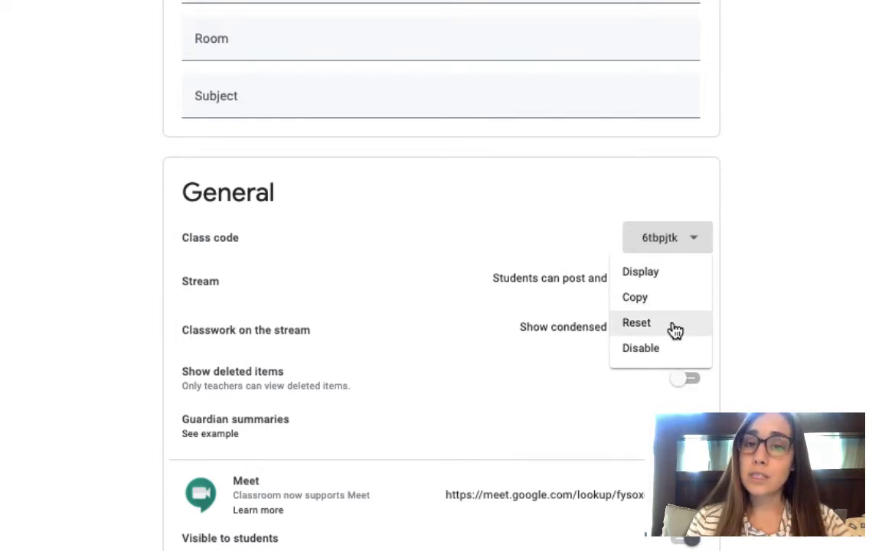
{"action": "mouse_move", "coordinate": [872, 267]}
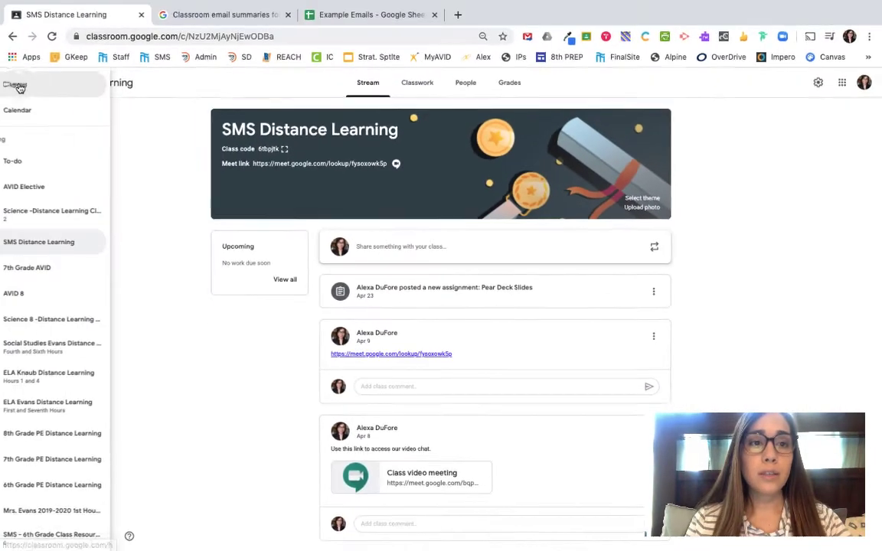
- Go to the AVID 8 Elective class roster on the People tab
{"action": "scroll", "scroll_direction": "down", "scroll_amount": 3}
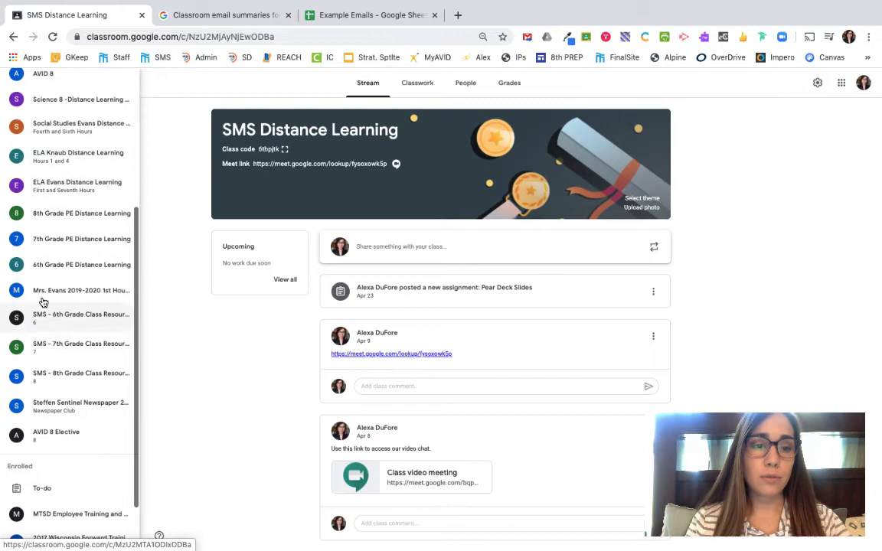
{"action": "left_click", "coordinate": [55, 432]}
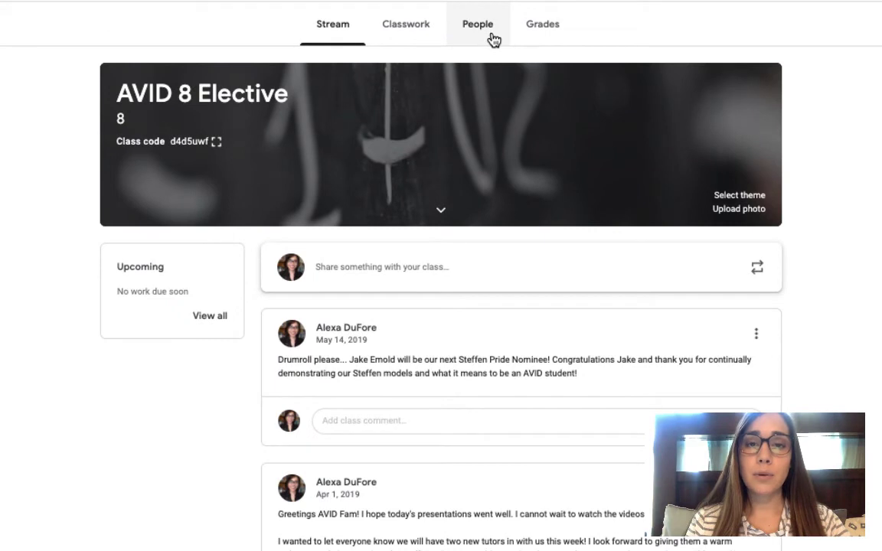
{"action": "left_click", "coordinate": [477, 25]}
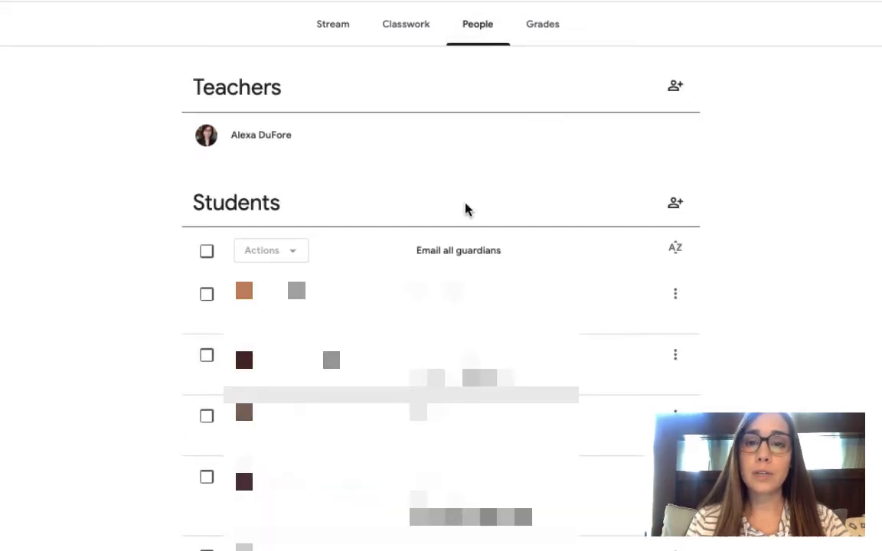
{"action": "mouse_move", "coordinate": [673, 202]}
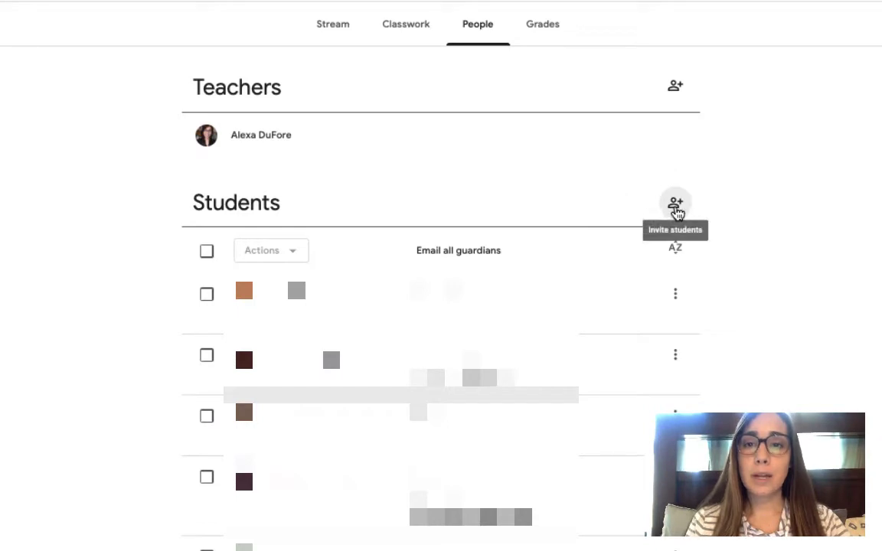
- Invite the student mstest@ to AVID 8 Elective by email
{"action": "left_click", "coordinate": [674, 202]}
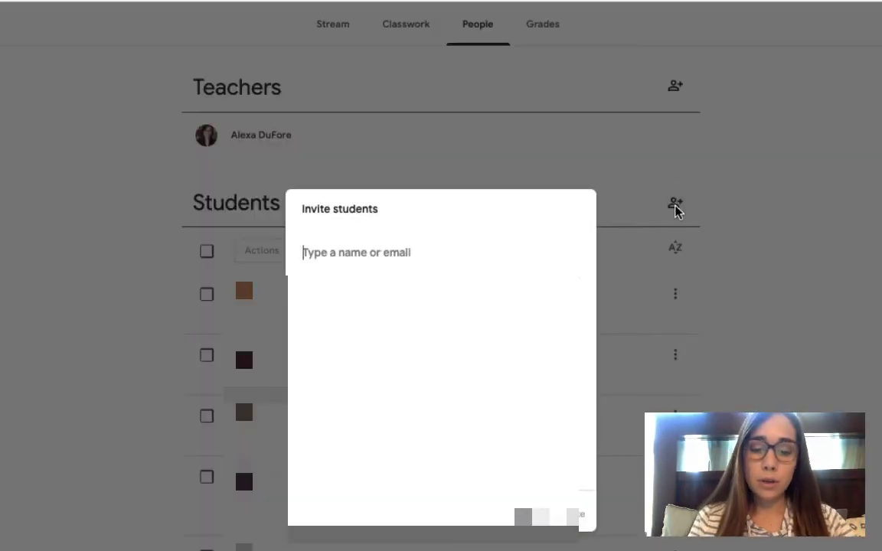
{"action": "type", "text": "mstest@"}
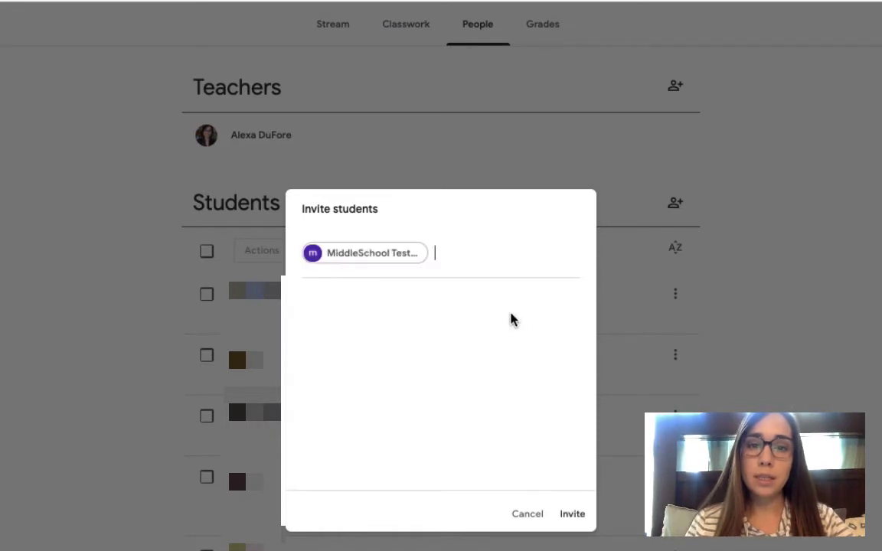
{"action": "mouse_move", "coordinate": [572, 514]}
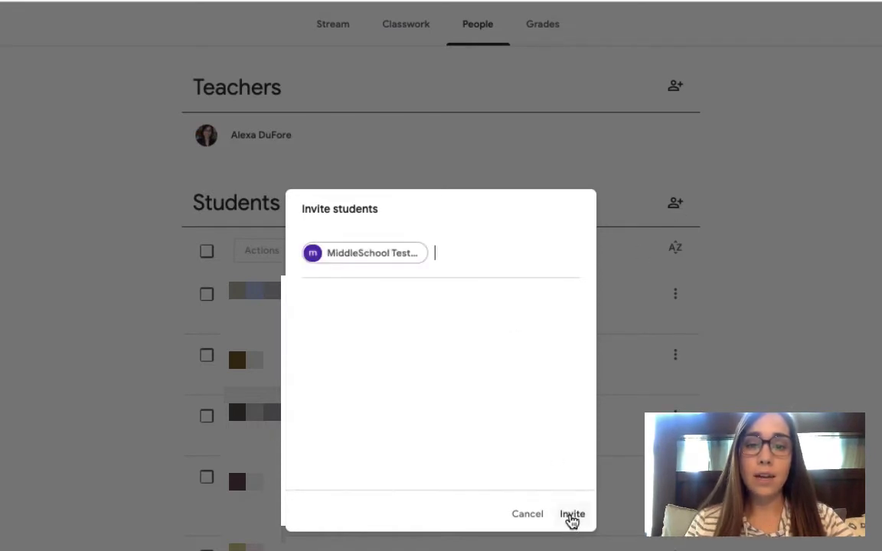
{"action": "left_click", "coordinate": [569, 514]}
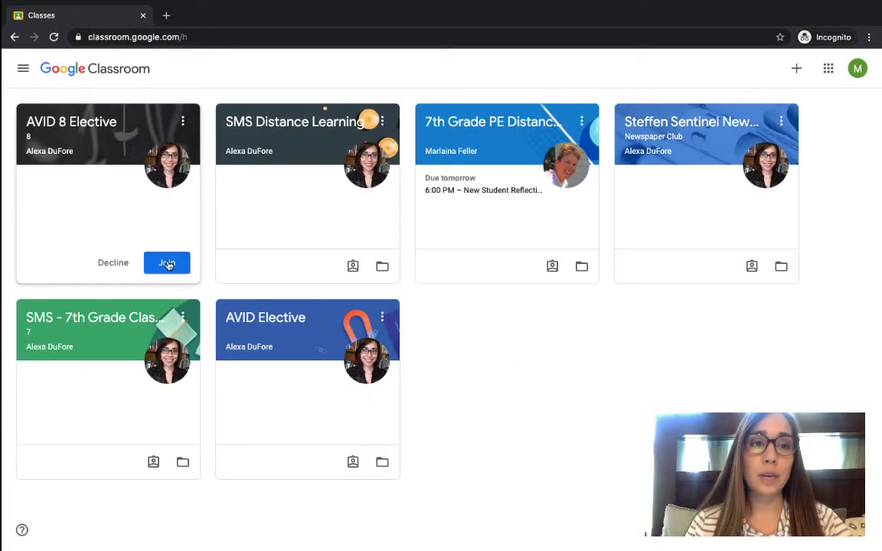
- Accept the AVID 8 Elective invitation and view the Students list showing MiddleSchool TestAccount invited
{"action": "left_click", "coordinate": [165, 263]}
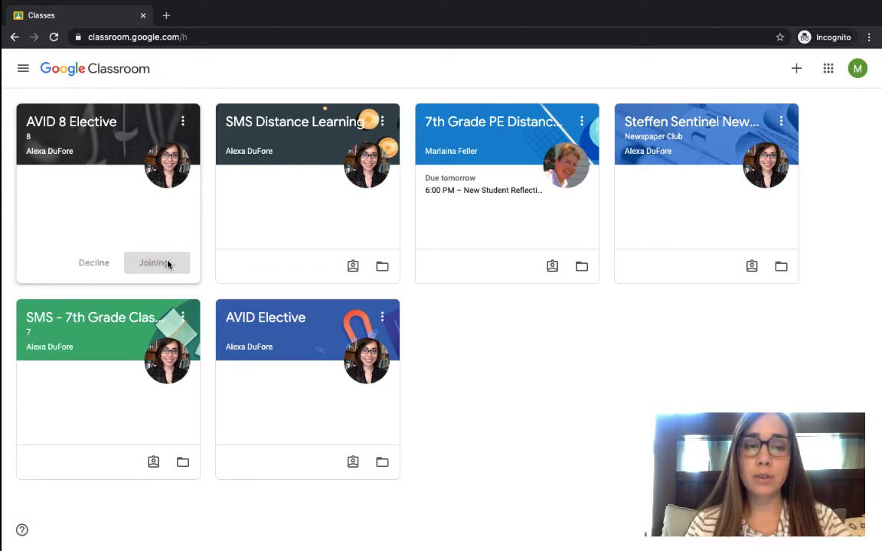
{"action": "left_click", "coordinate": [76, 121]}
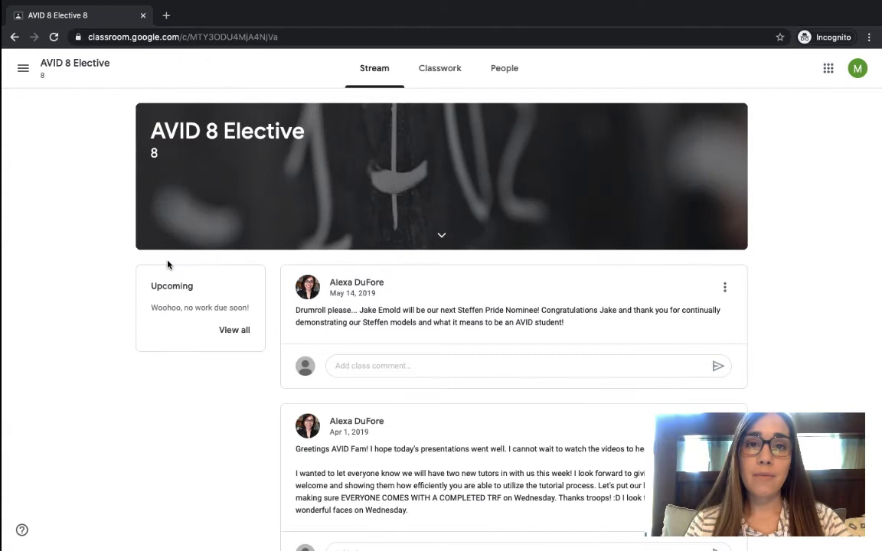
{"action": "left_click", "coordinate": [504, 67]}
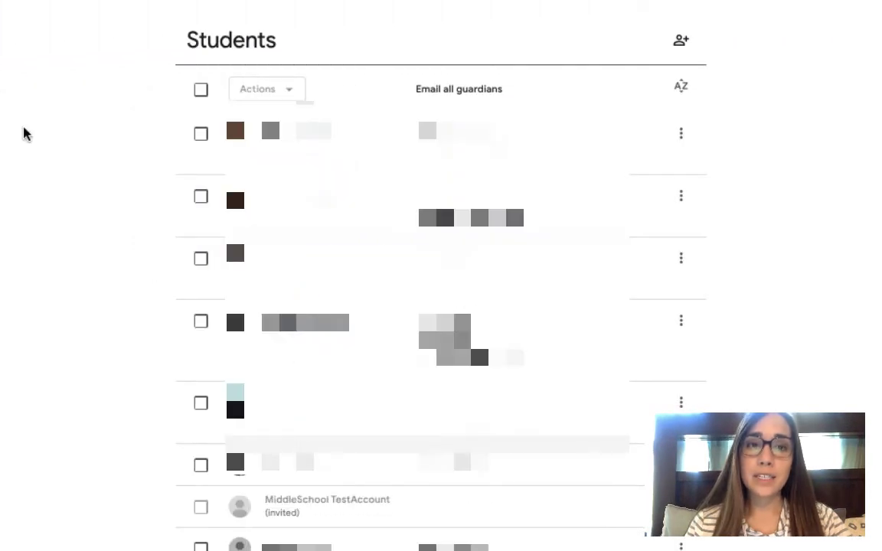
{"action": "scroll", "scroll_direction": "down", "scroll_amount": 3}
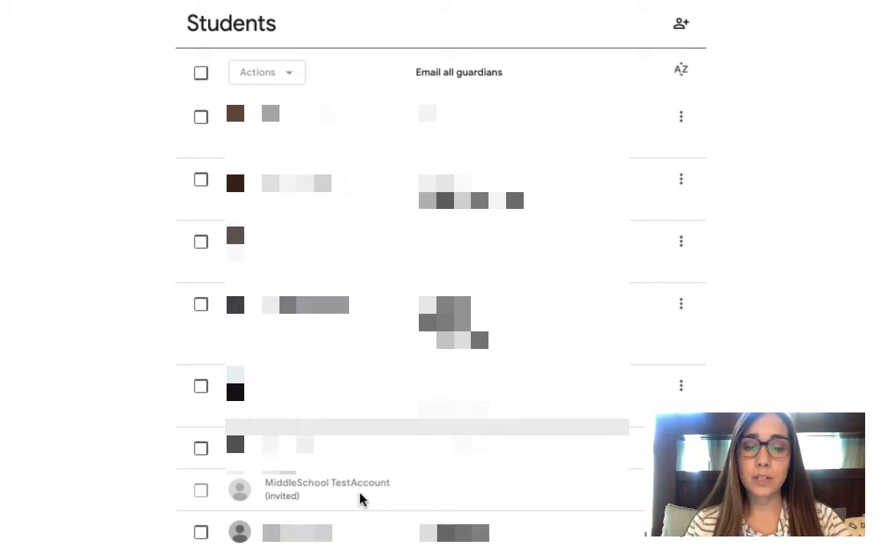
{"action": "mouse_move", "coordinate": [297, 502]}
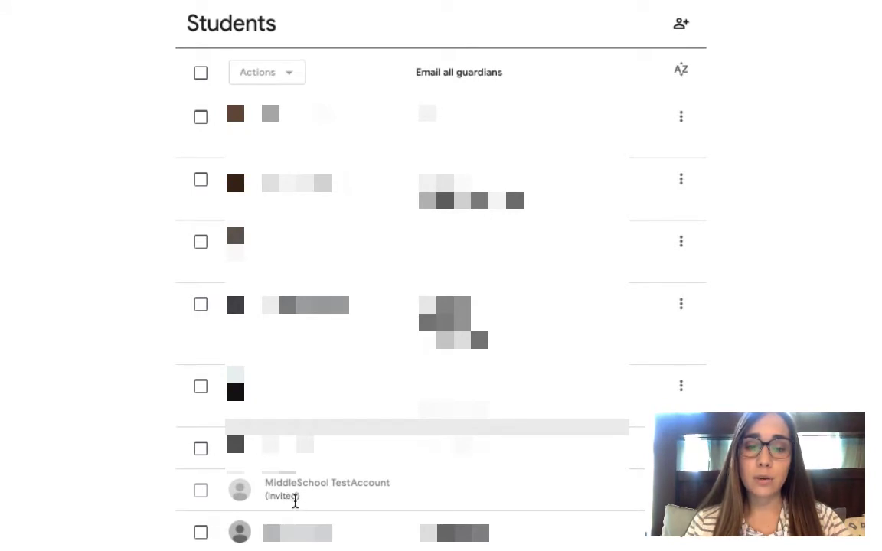
{"action": "mouse_move", "coordinate": [318, 508]}
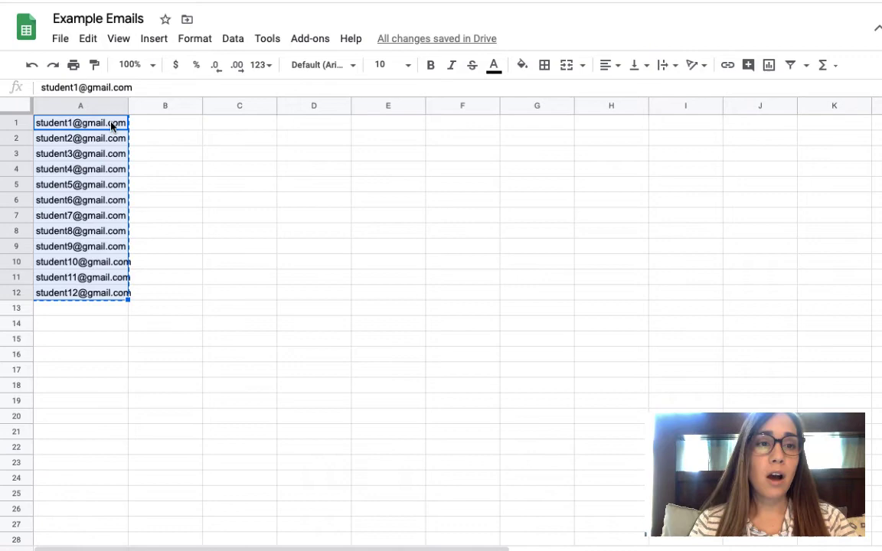
{"action": "mouse_move", "coordinate": [94, 298]}
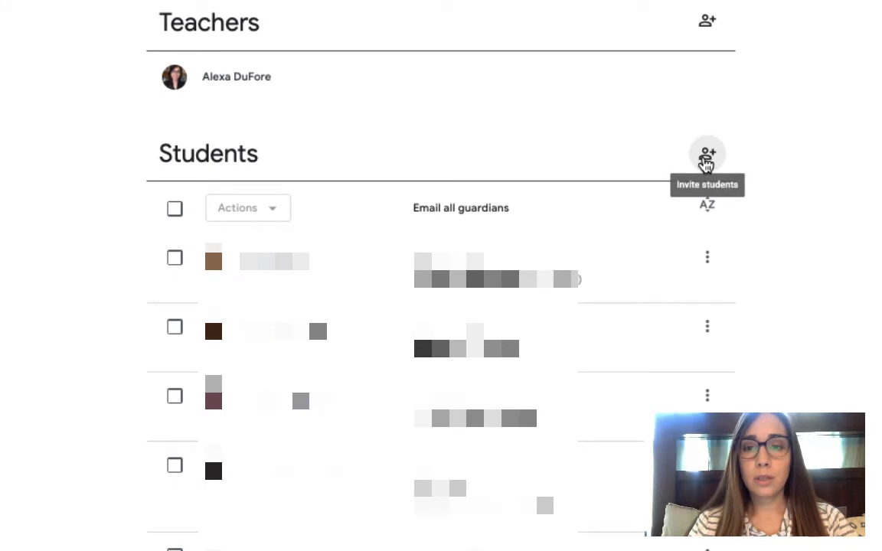
- Invite the twelve pasted student email addresses to the class in one go
{"action": "left_click", "coordinate": [707, 151]}
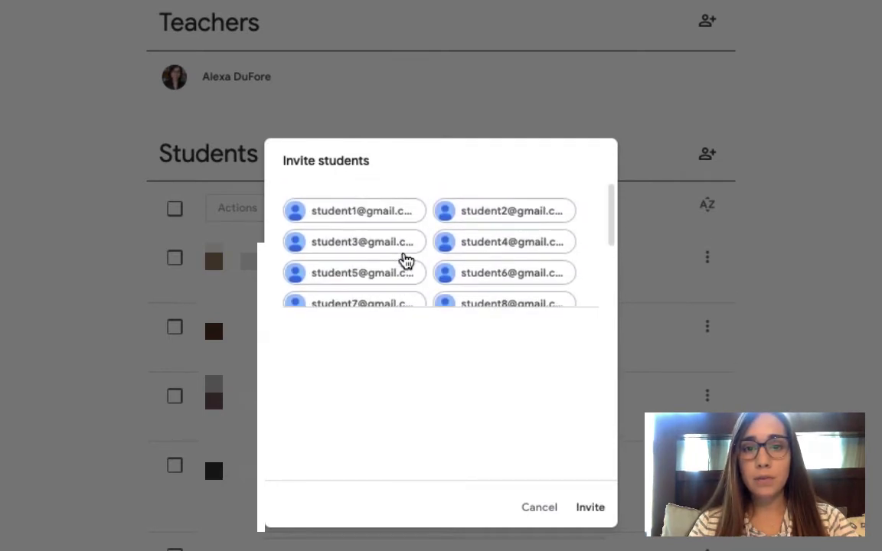
{"action": "scroll", "scroll_direction": "down", "scroll_amount": 3}
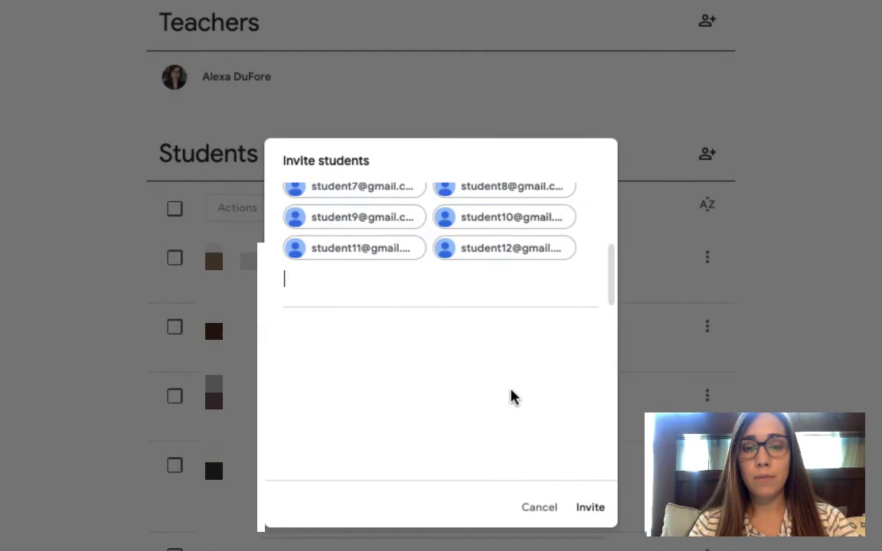
{"action": "mouse_move", "coordinate": [518, 519]}
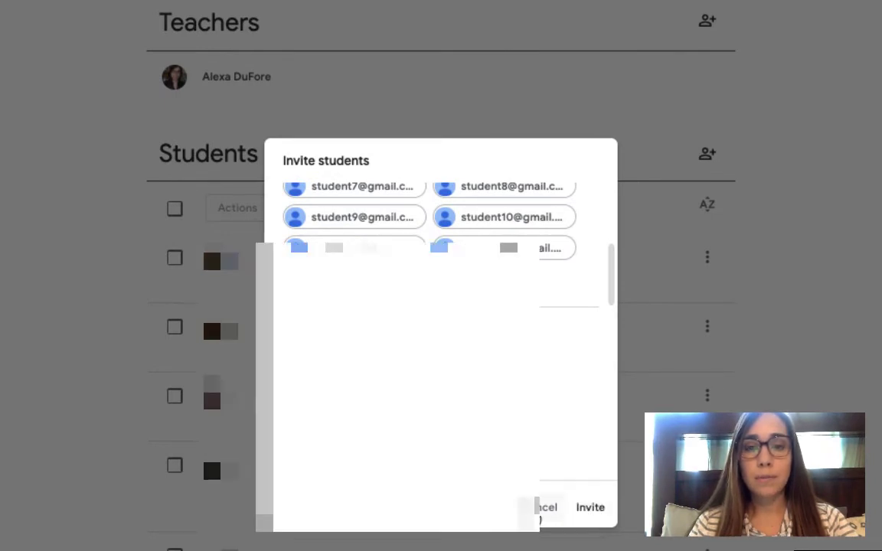
{"action": "left_click", "coordinate": [590, 507]}
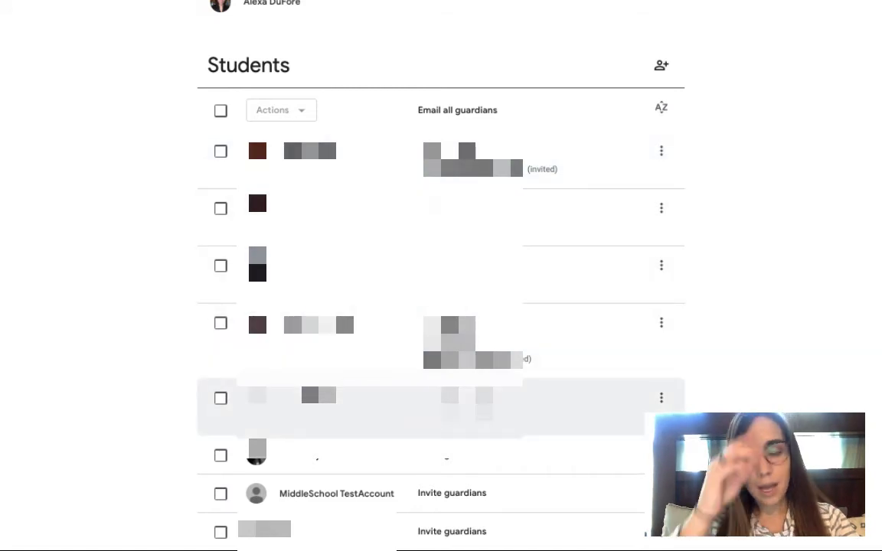
{"action": "scroll", "scroll_direction": "down", "scroll_amount": 3}
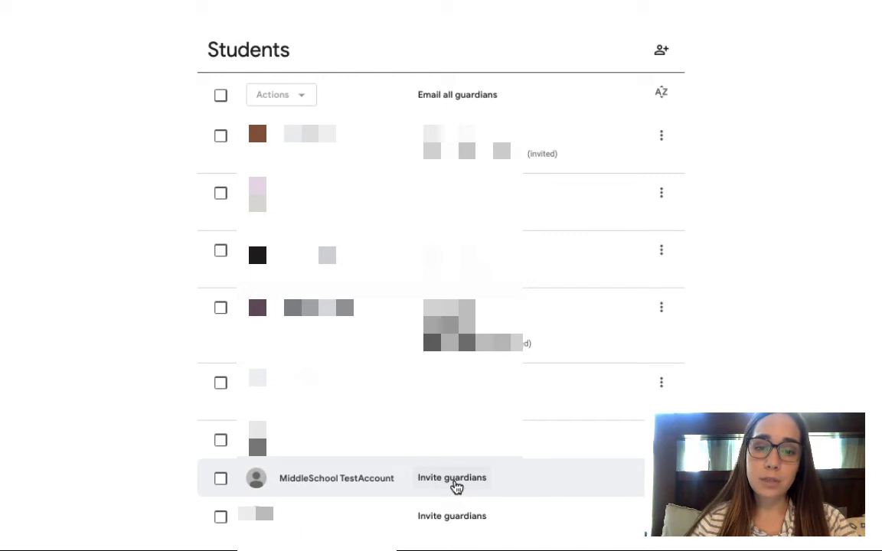
{"action": "left_click", "coordinate": [451, 477]}
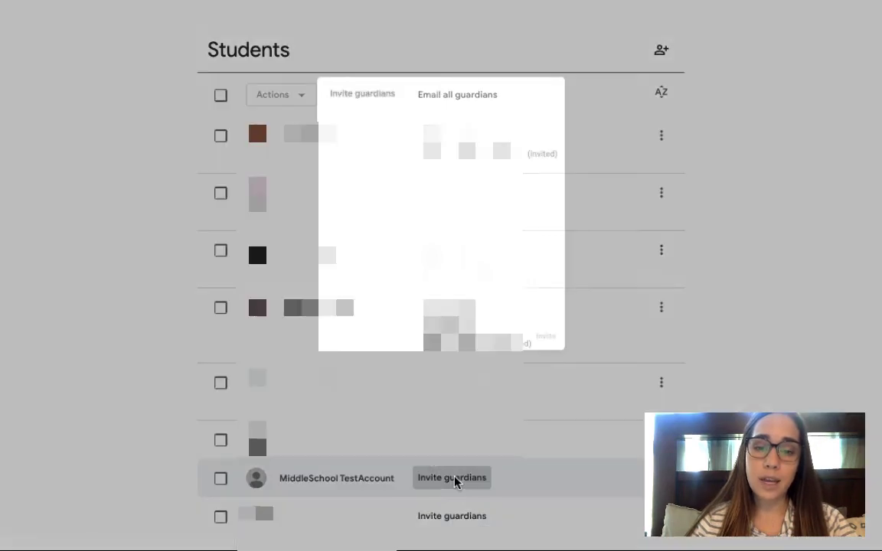
{"action": "left_click", "coordinate": [452, 478]}
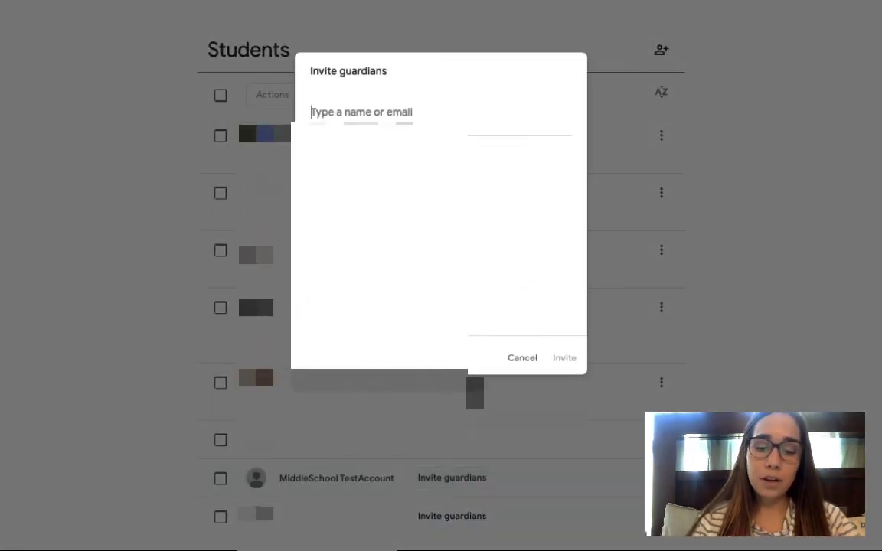
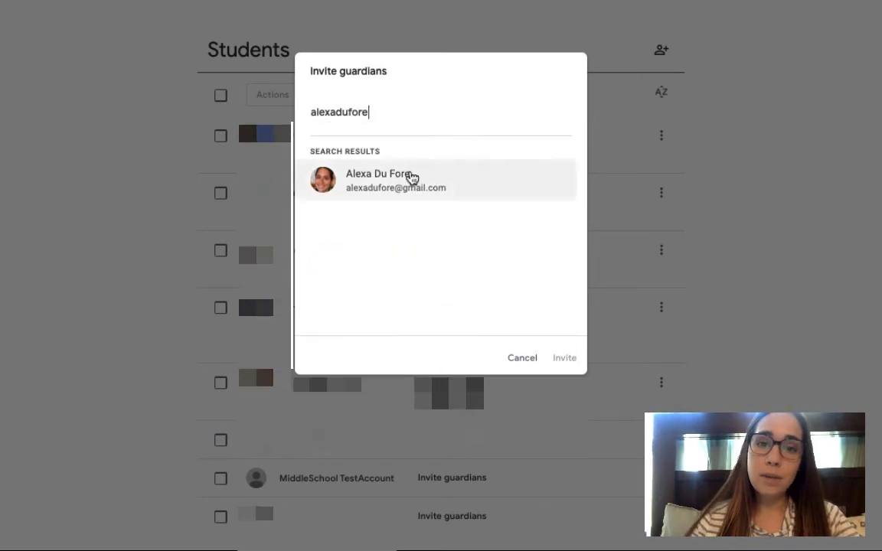
{"action": "left_click", "coordinate": [563, 358]}
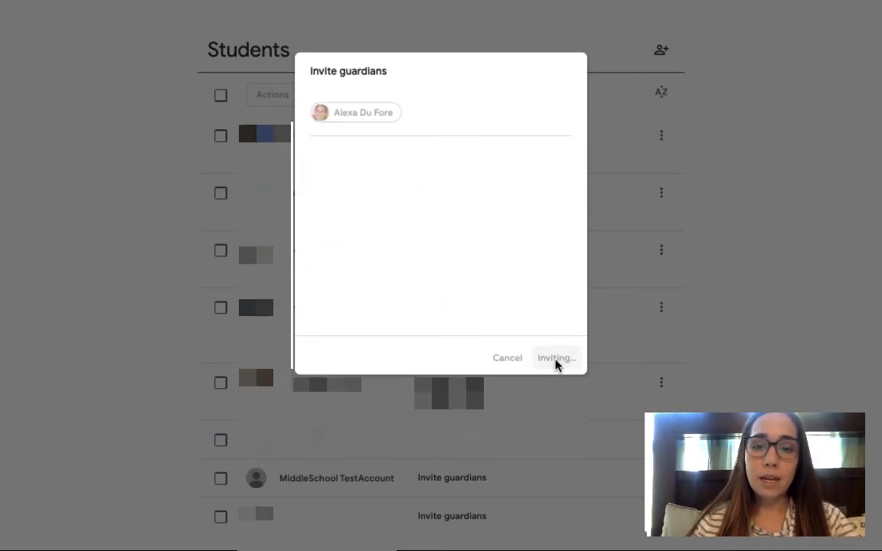
{"action": "left_click", "coordinate": [556, 359]}
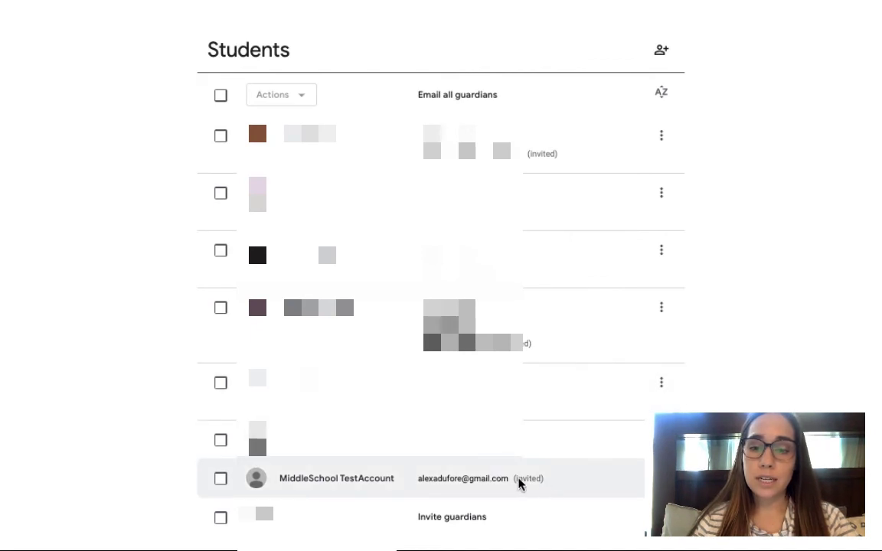
{"action": "mouse_move", "coordinate": [539, 490]}
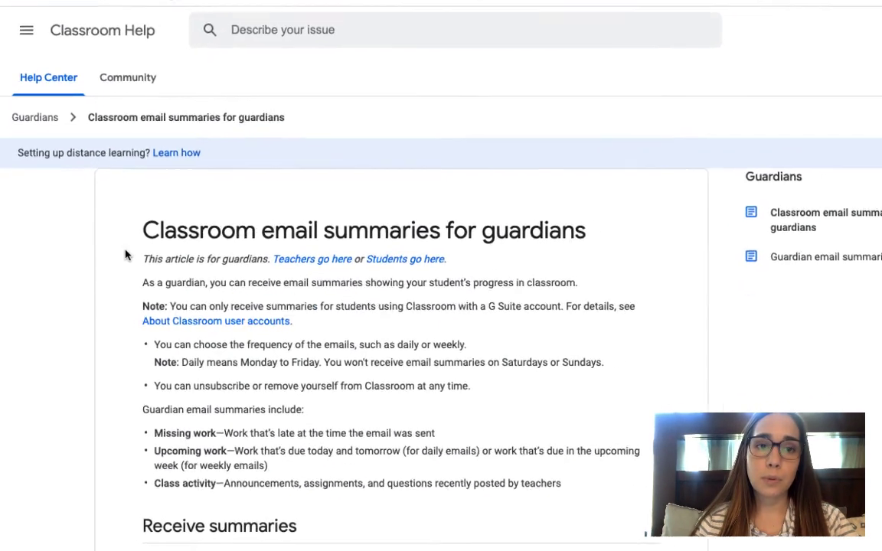
- Scroll through the 'Classroom email summaries for guardians' help article and back up
{"action": "scroll", "scroll_direction": "down", "scroll_amount": 3}
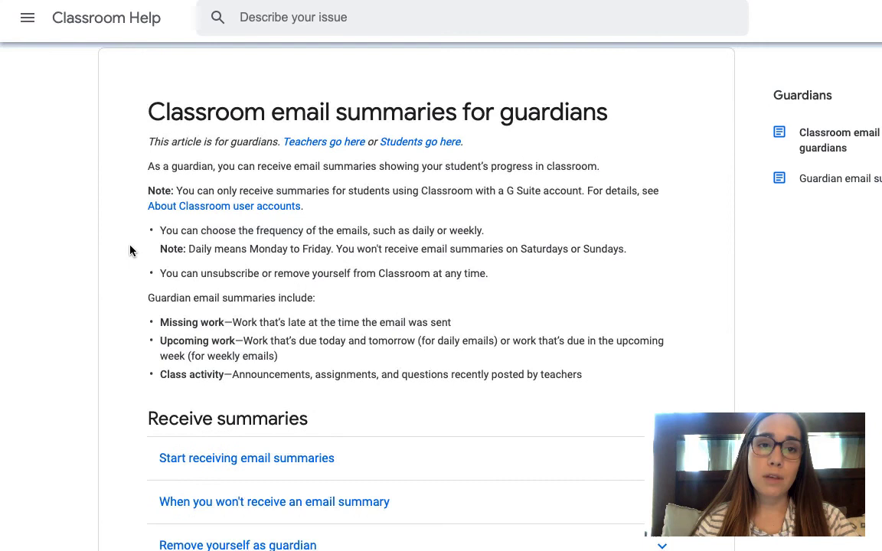
{"action": "scroll", "scroll_direction": "down", "scroll_amount": 3}
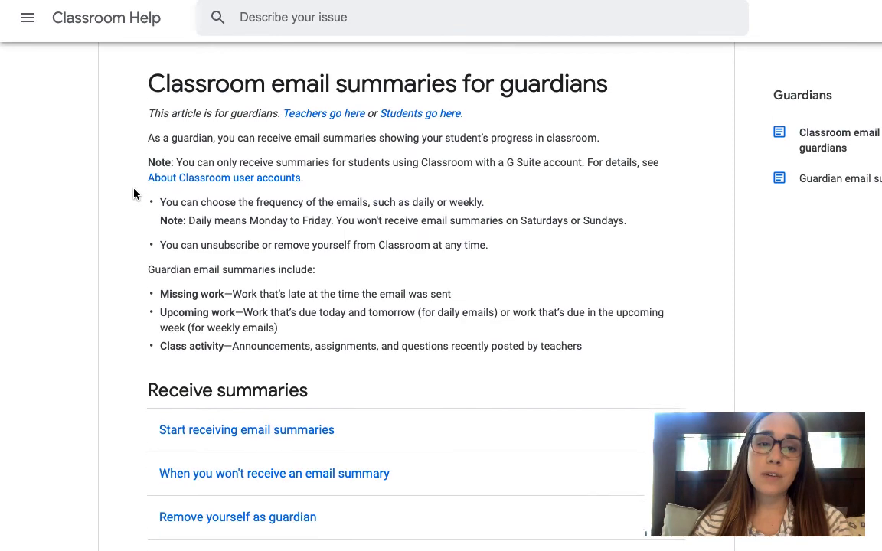
{"action": "scroll", "scroll_direction": "down", "scroll_amount": 3}
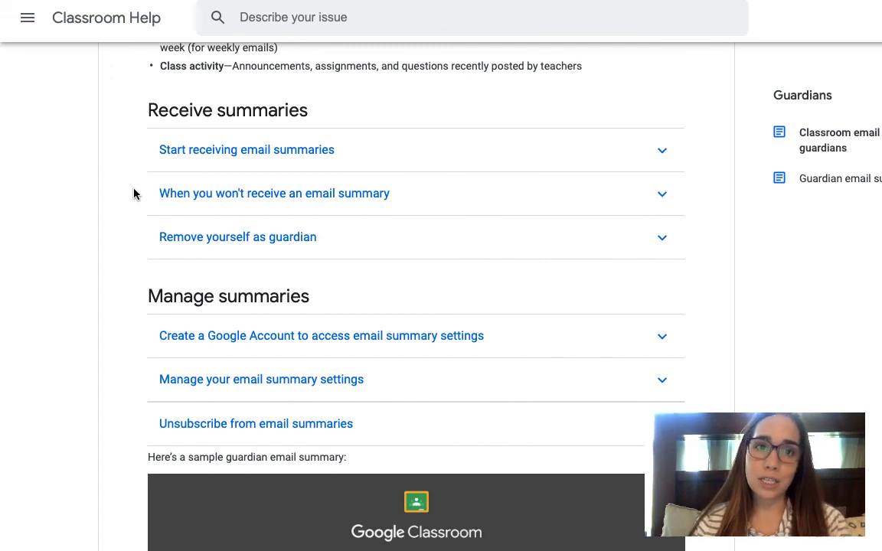
{"action": "scroll", "scroll_direction": "up", "scroll_amount": 3}
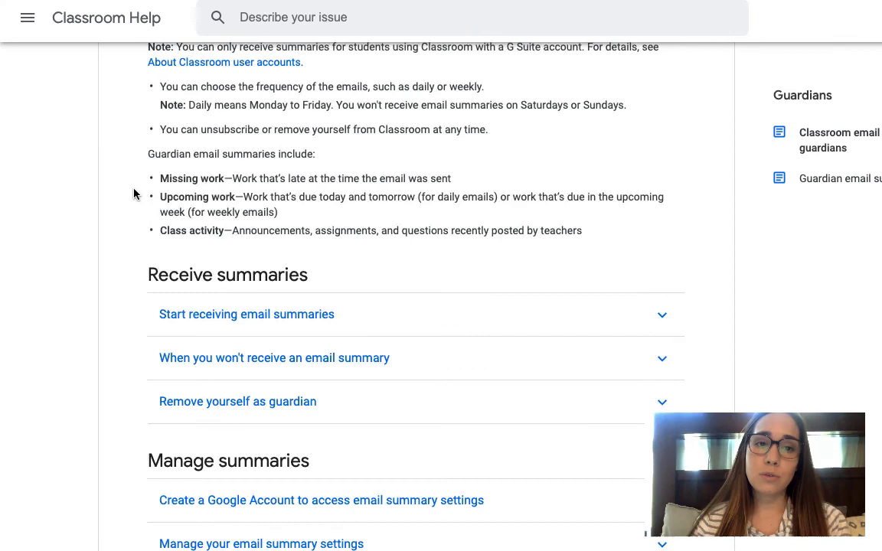
{"action": "scroll", "scroll_direction": "up", "scroll_amount": 3}
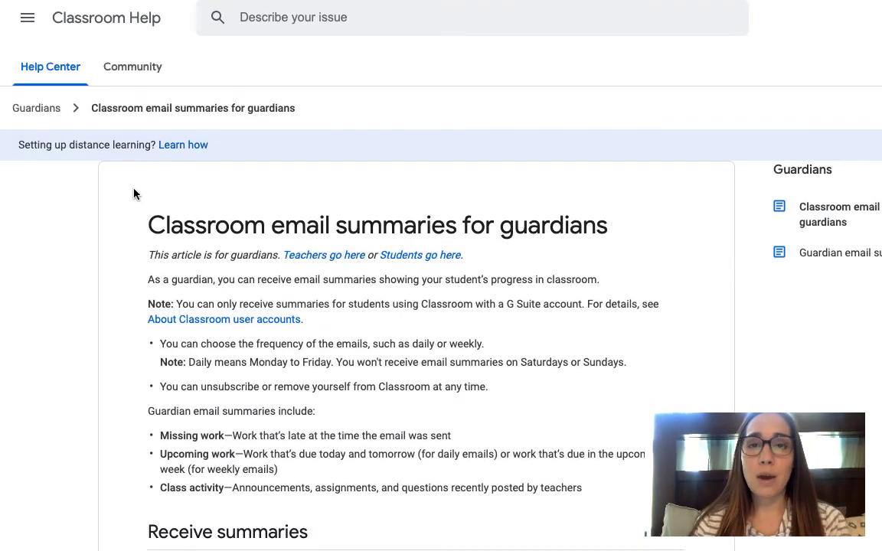